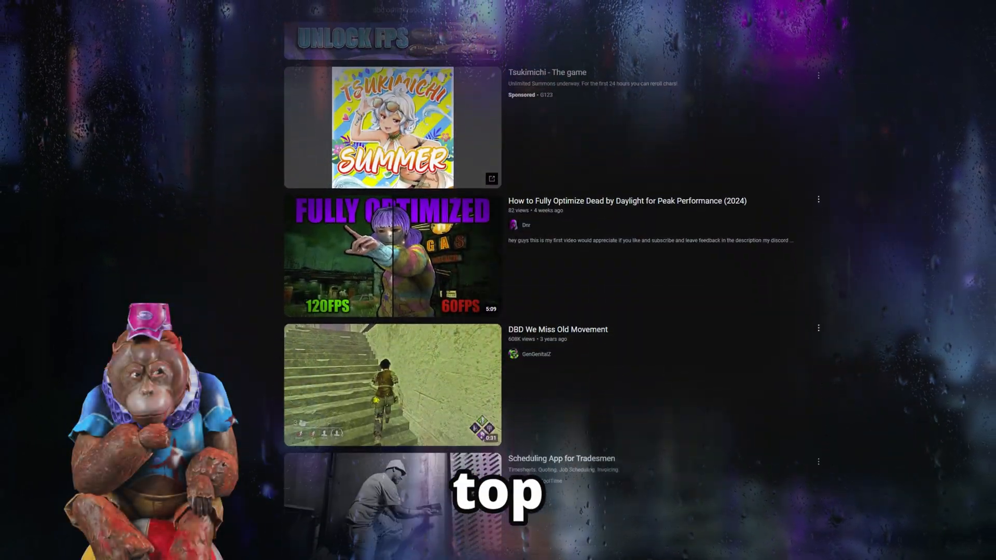
Step: Navigate from %appdata% to AppData\Local\DeadByDaylight\Saved\Config\WindowsNoEditor
{"action": "scroll", "scroll_direction": "down", "scroll_amount": 3}
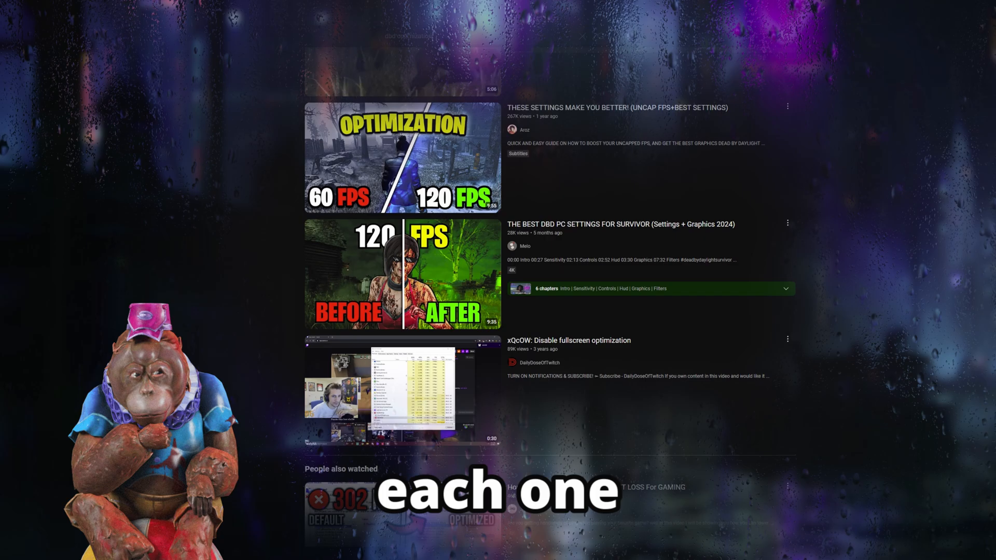
{"action": "key", "text": "Win+r"}
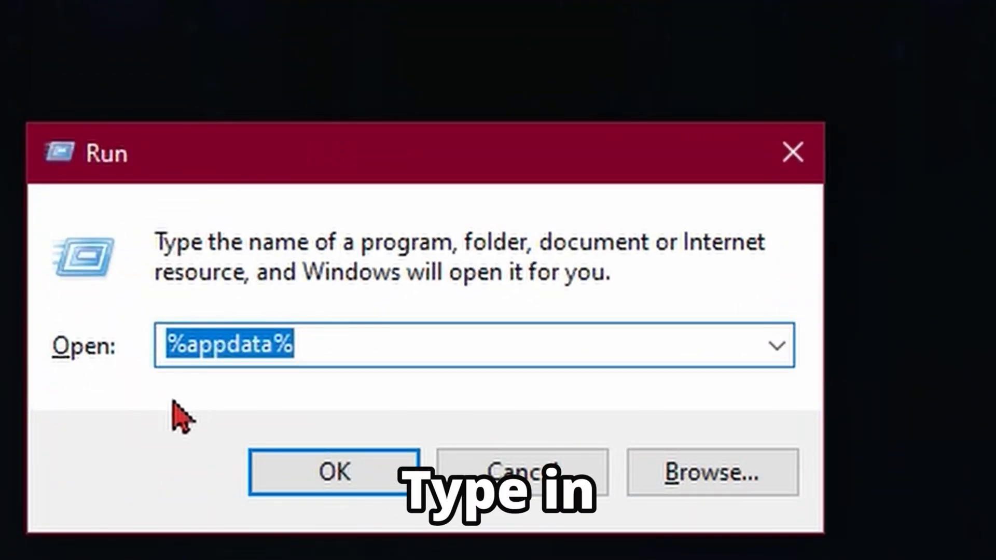
{"action": "left_click", "coordinate": [334, 472]}
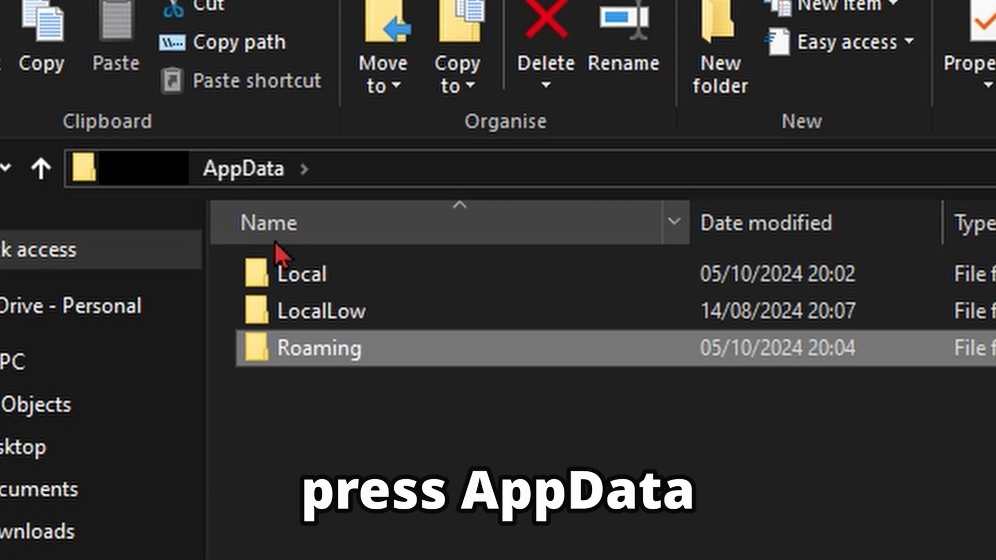
{"action": "double_click", "coordinate": [300, 273]}
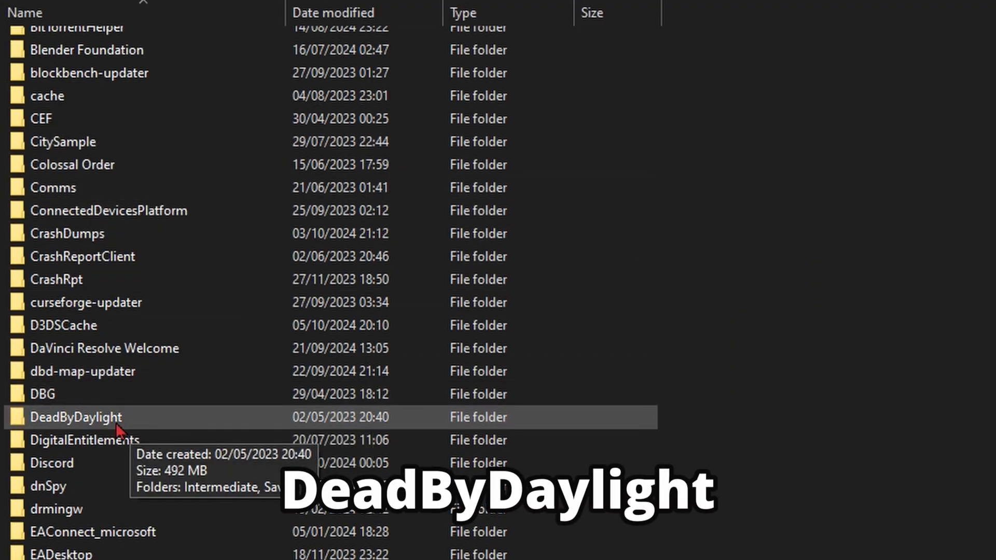
{"action": "double_click", "coordinate": [76, 417]}
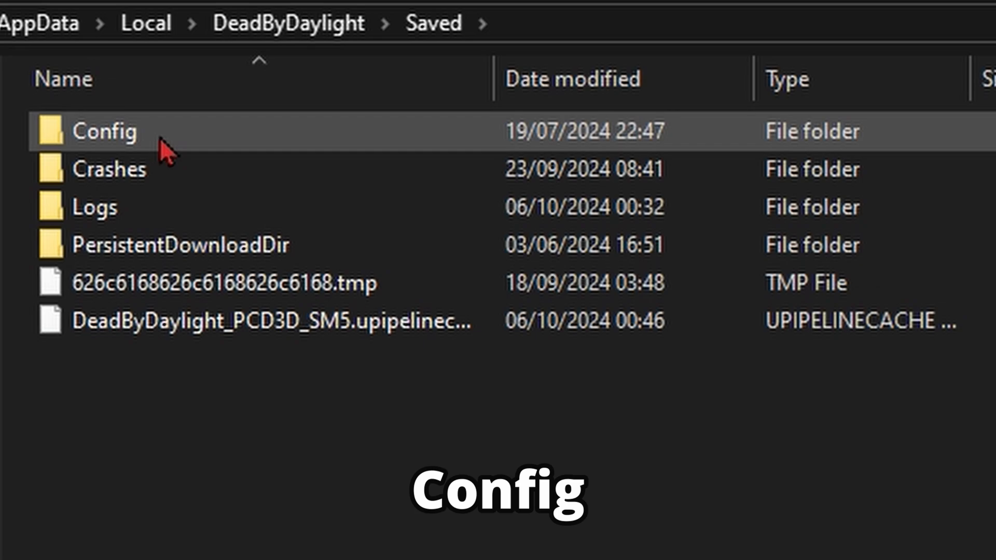
{"action": "double_click", "coordinate": [105, 132]}
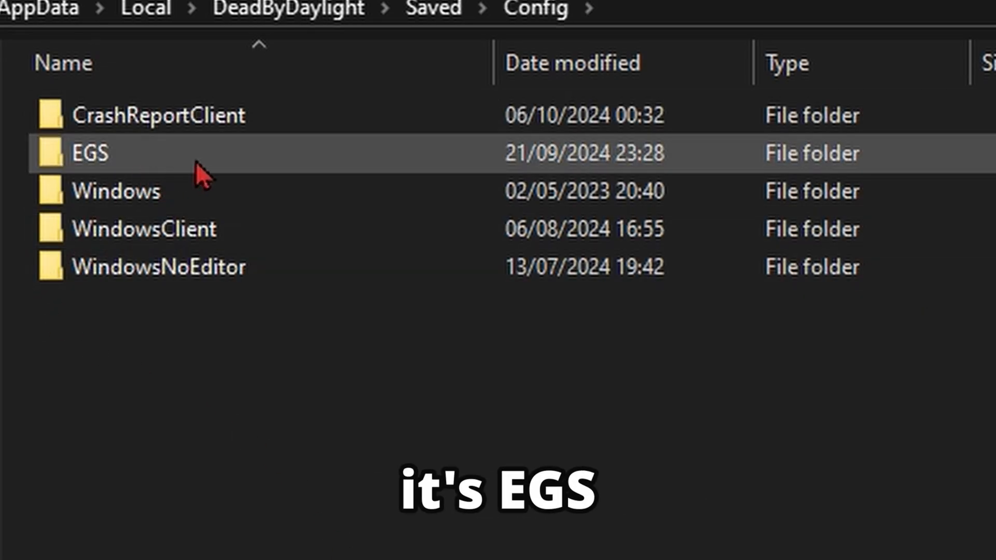
{"action": "mouse_move", "coordinate": [327, 321]}
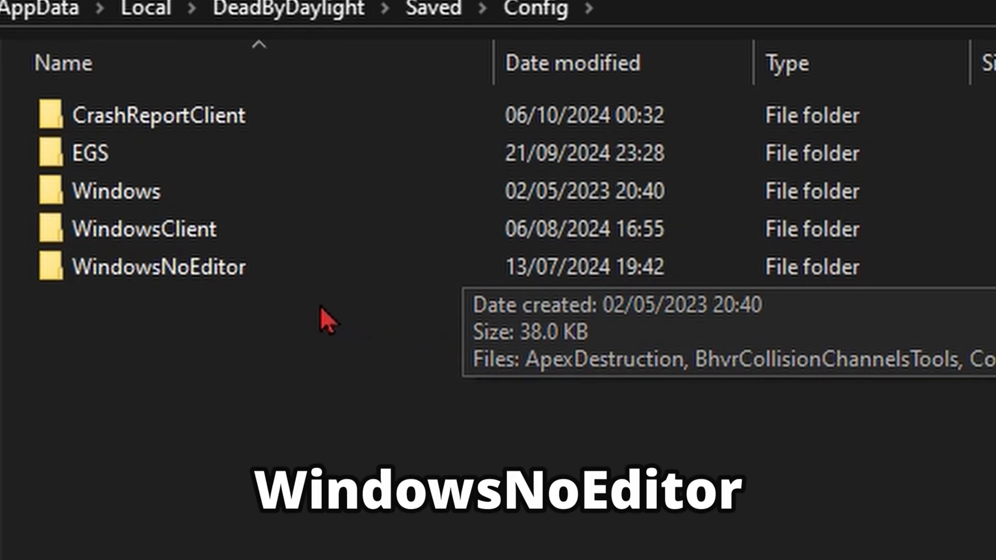
{"action": "double_click", "coordinate": [159, 266]}
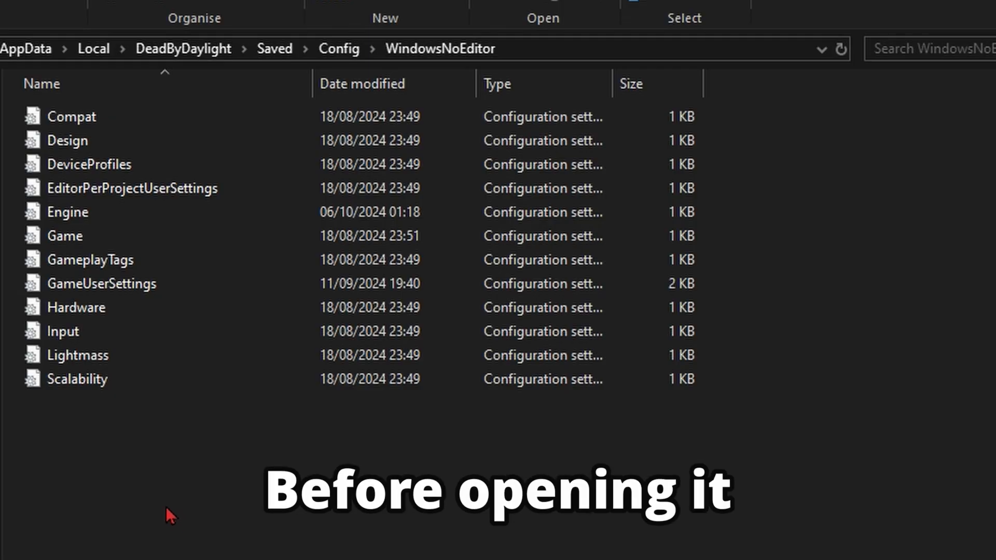
Step: Confirm GameUserSettings is not read-only in Properties, then edit it with Notepad++
{"action": "right_click", "coordinate": [102, 284]}
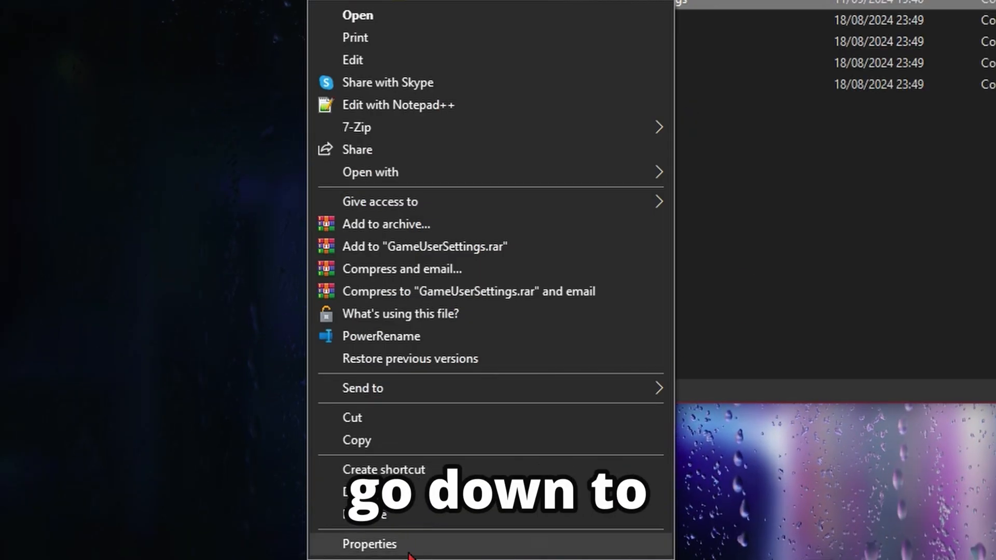
{"action": "left_click", "coordinate": [369, 544]}
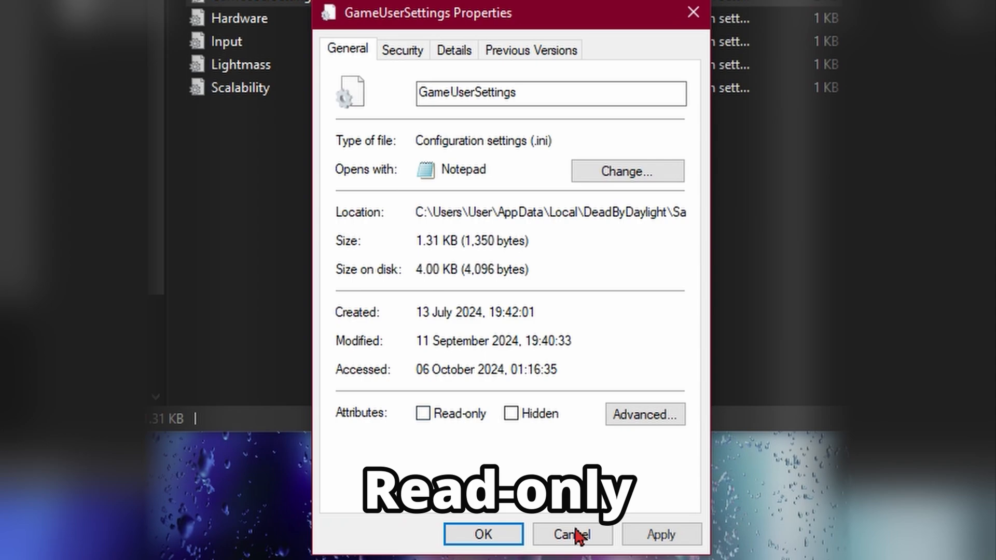
{"action": "left_click", "coordinate": [570, 534]}
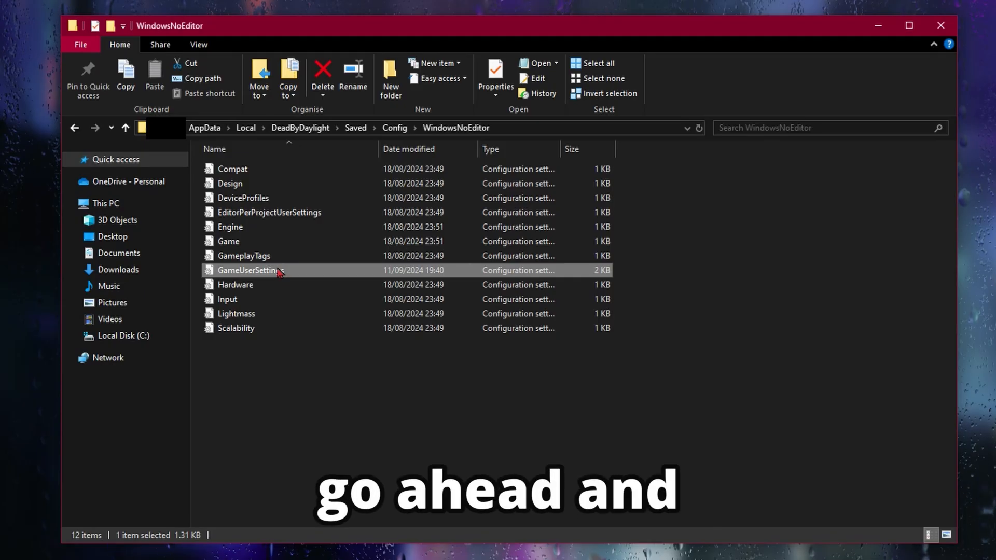
{"action": "mouse_move", "coordinate": [311, 305]}
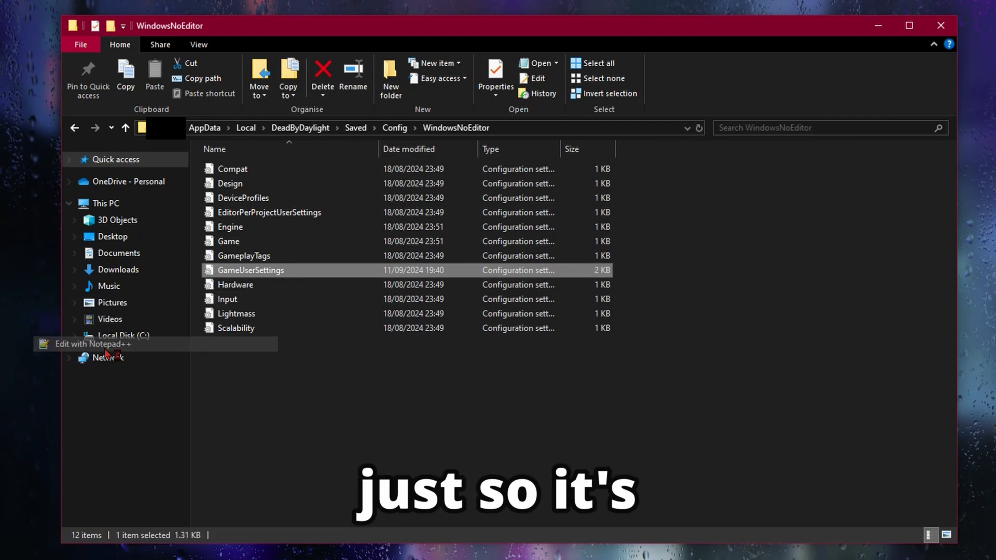
{"action": "left_click", "coordinate": [92, 344]}
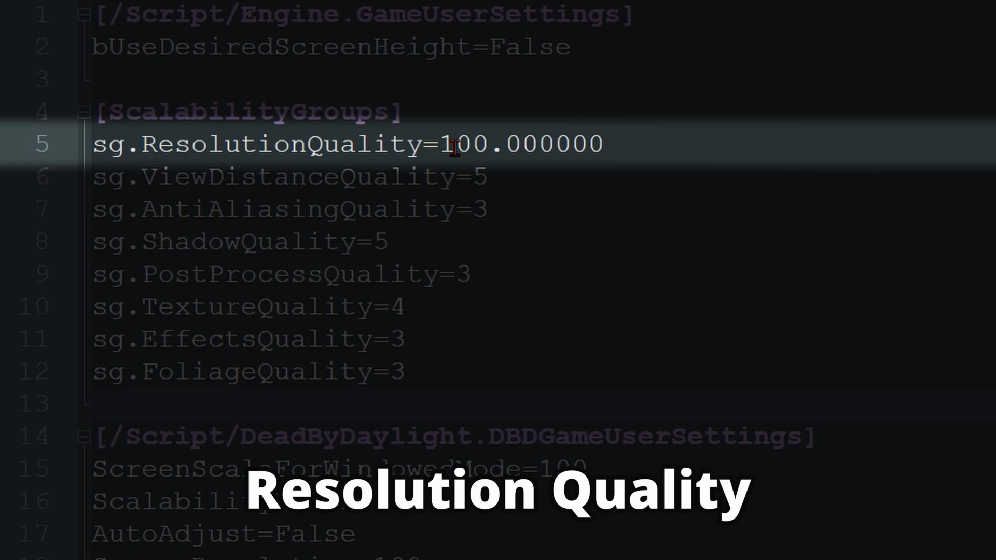
{"action": "mouse_move", "coordinate": [724, 165]}
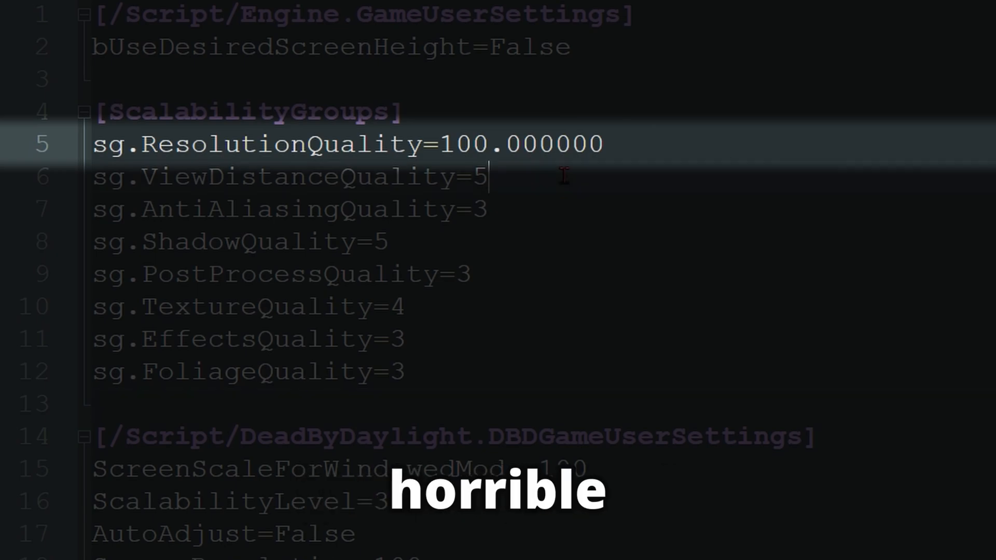
Step: Set TextureQuality to 2, other sg. qualities to 0, and add ShadingQuality=0 and AnimationQuality=3
{"action": "type", "text": "2"}
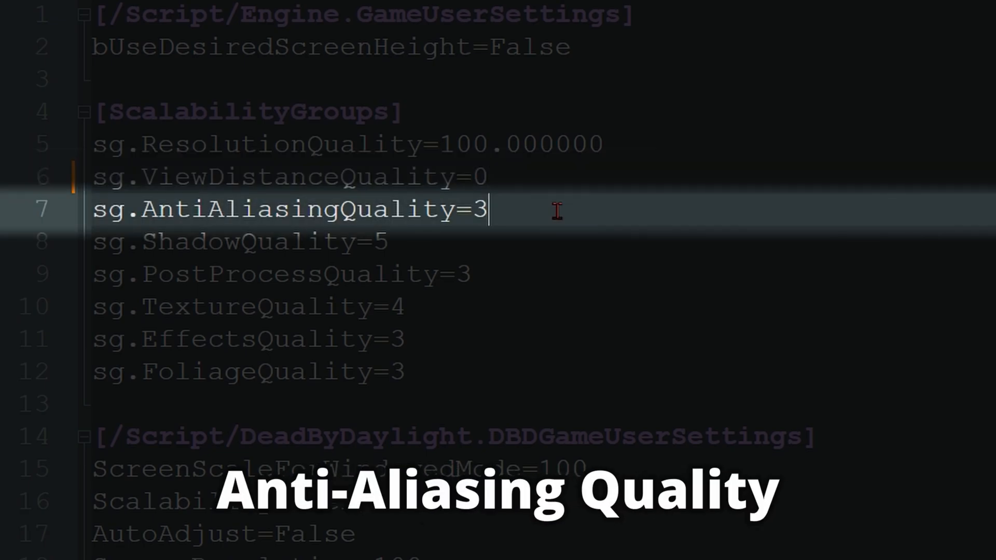
{"action": "type", "text": "0"}
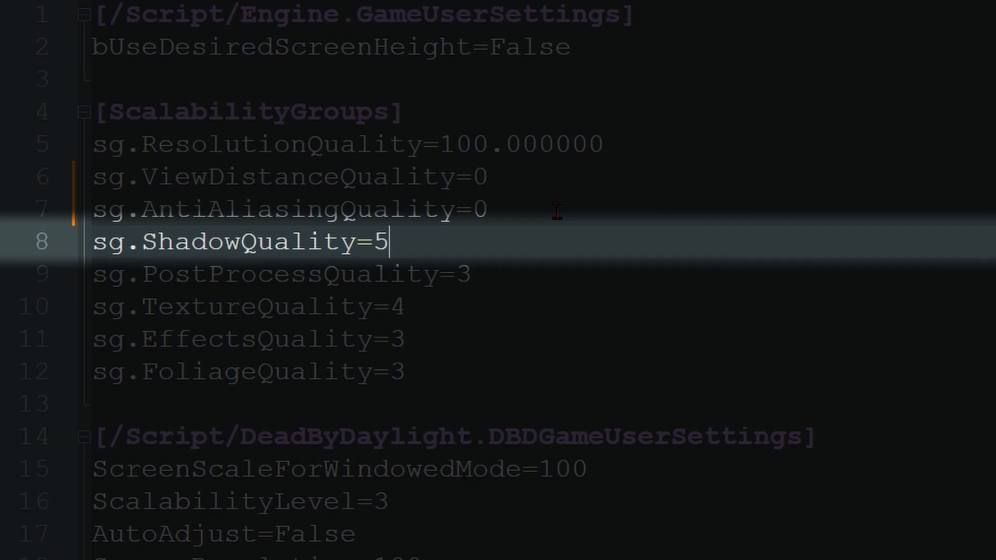
{"action": "key", "text": "Backspace"}
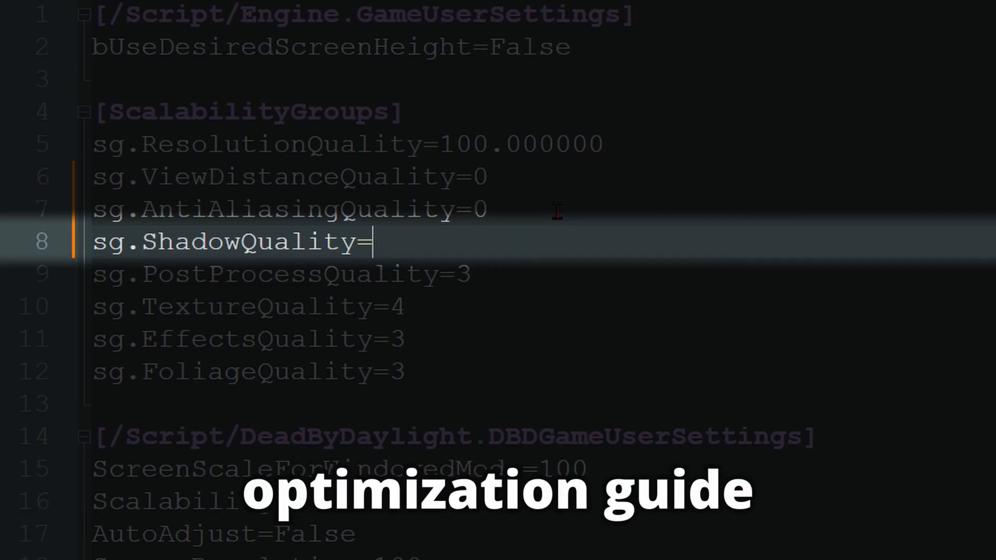
{"action": "type", "text": "0"}
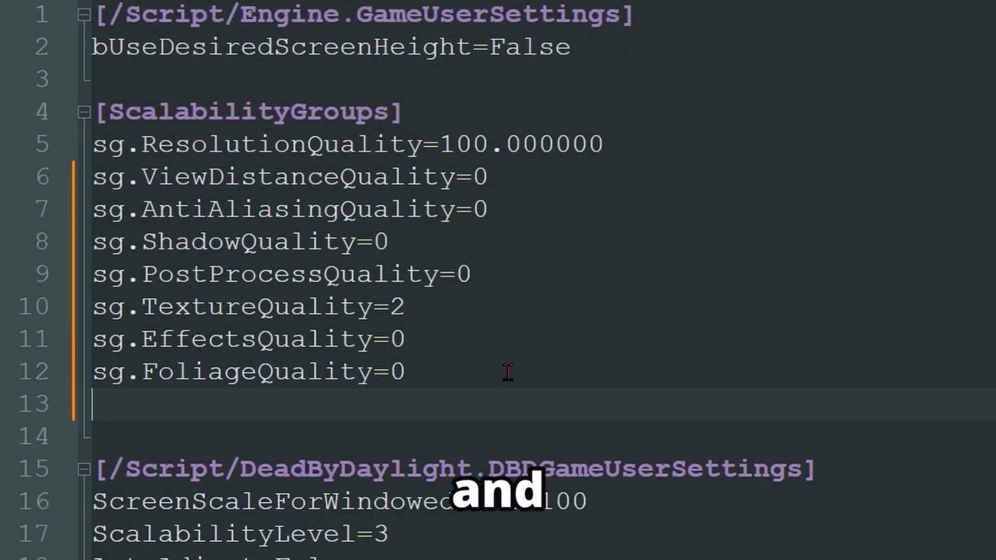
{"action": "type", "text": "sg.ShadingQuality=0"}
{"action": "type", "text": "sg.AnimationQuality=3"}
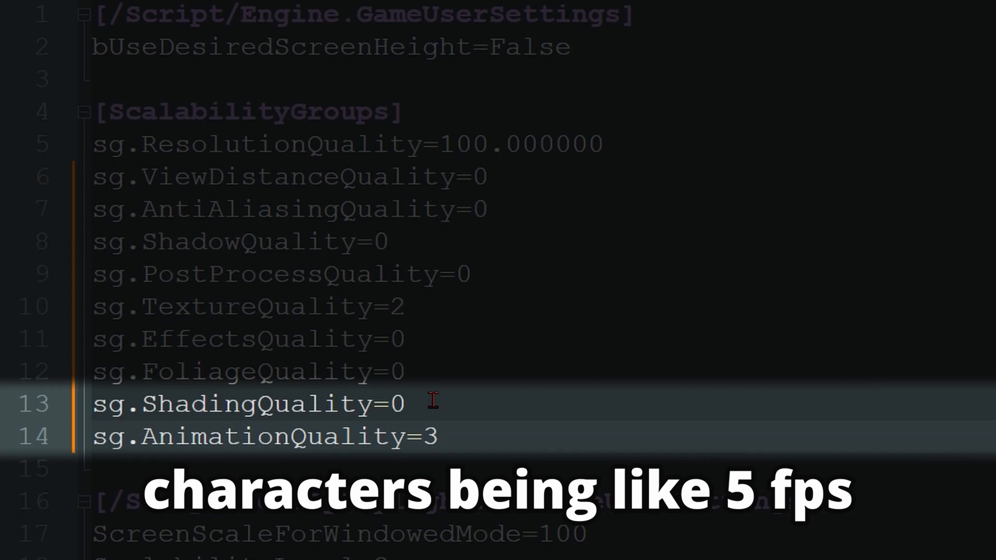
{"action": "mouse_move", "coordinate": [747, 102]}
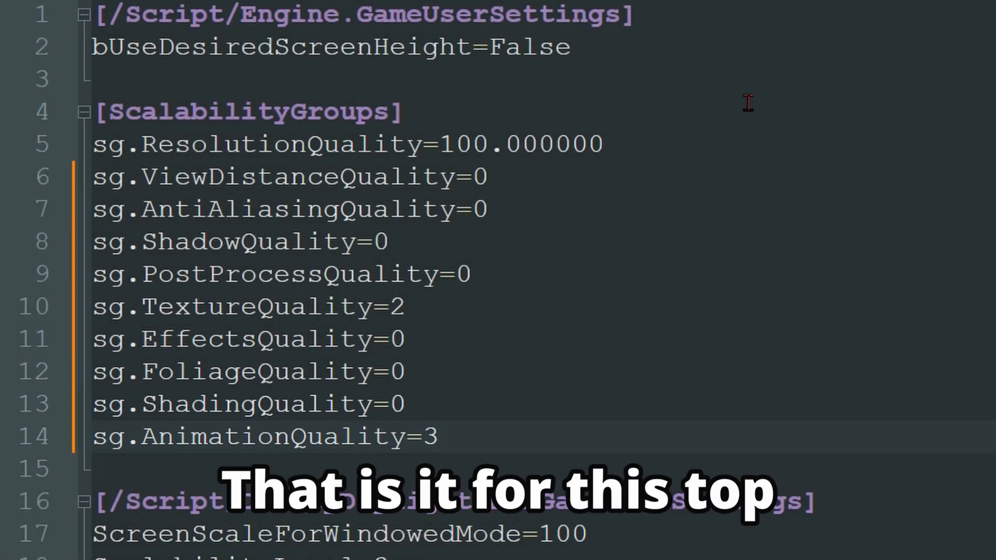
Step: Change bUseVSync to False and confirm FrameRateLimit is 0.000000
{"action": "scroll", "scroll_direction": "down", "scroll_amount": 3}
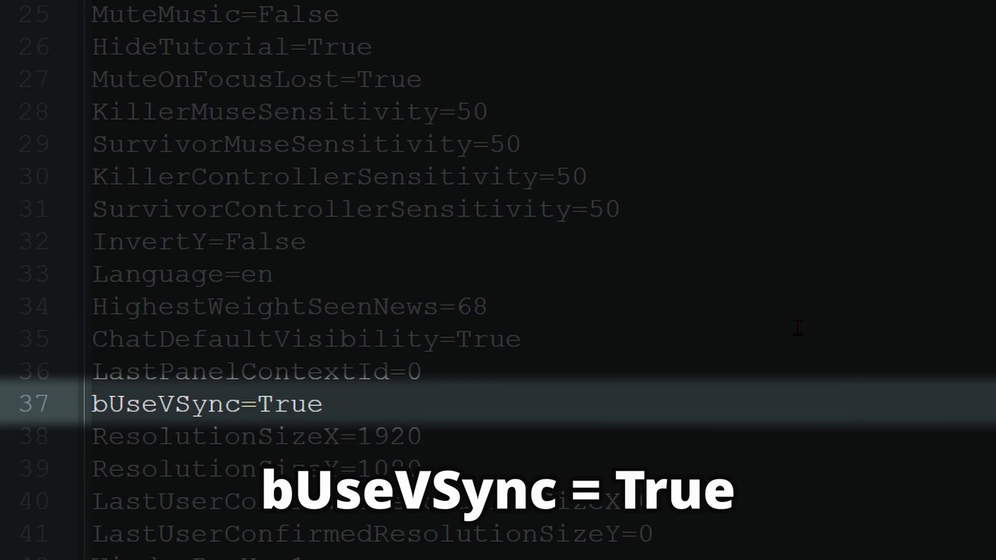
{"action": "type", "text": "Fals"}
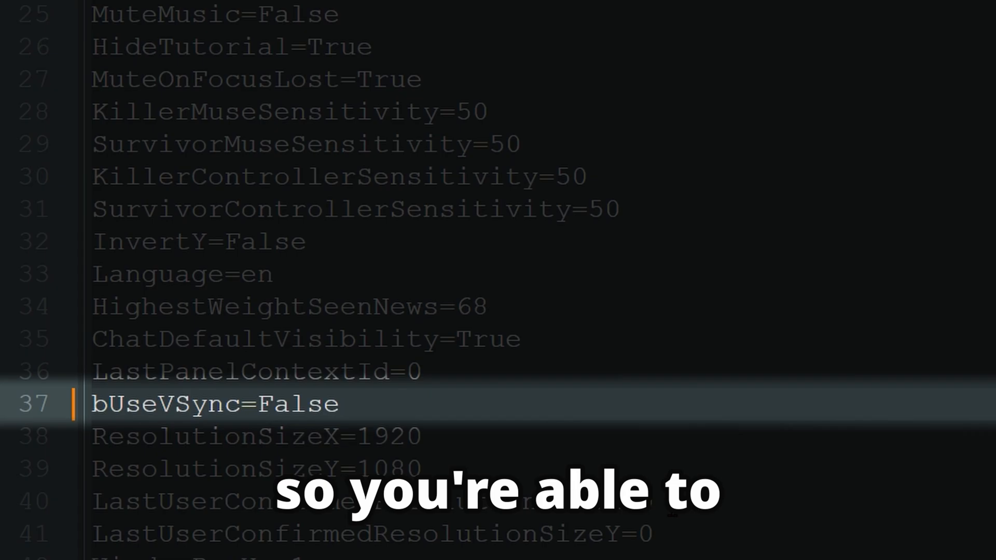
{"action": "scroll", "scroll_direction": "down", "scroll_amount": 3}
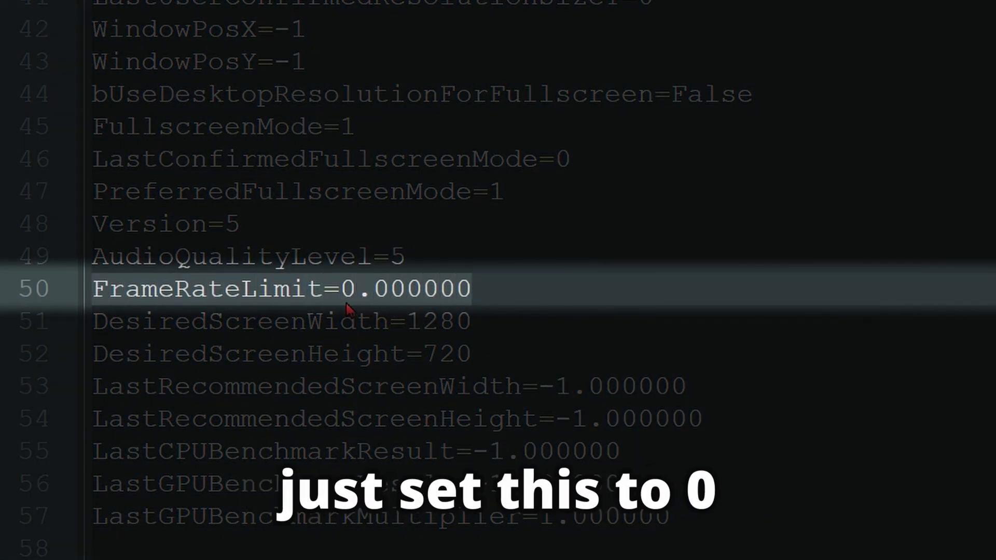
{"action": "left_click", "coordinate": [362, 288]}
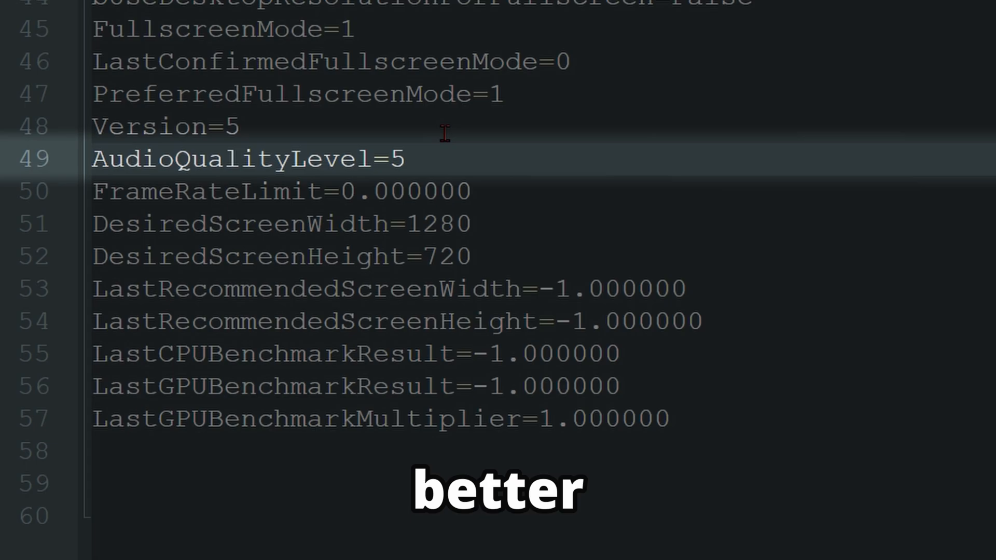
Step: Save GameUserSettings and mark it read-only in its Properties
{"action": "left_click", "coordinate": [9, 18]}
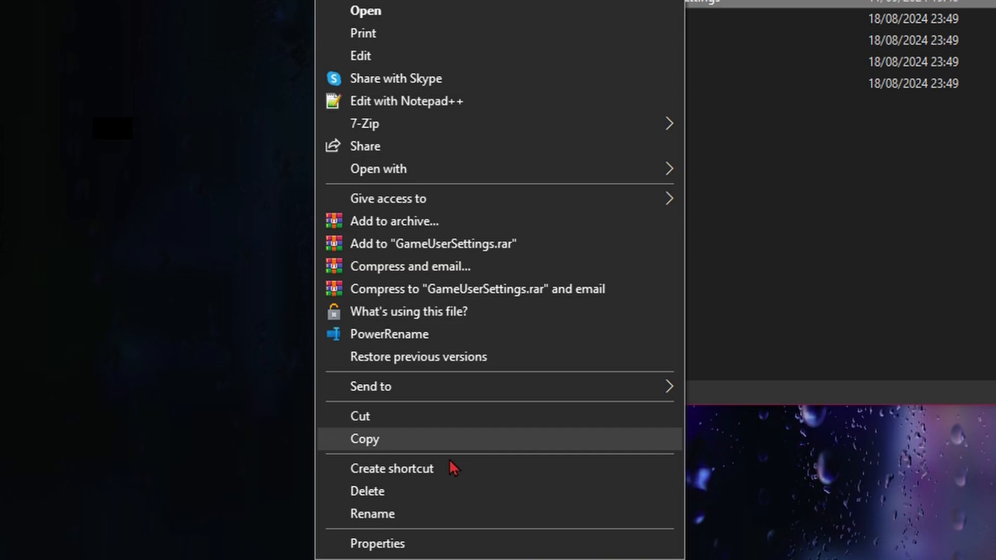
{"action": "left_click", "coordinate": [377, 544]}
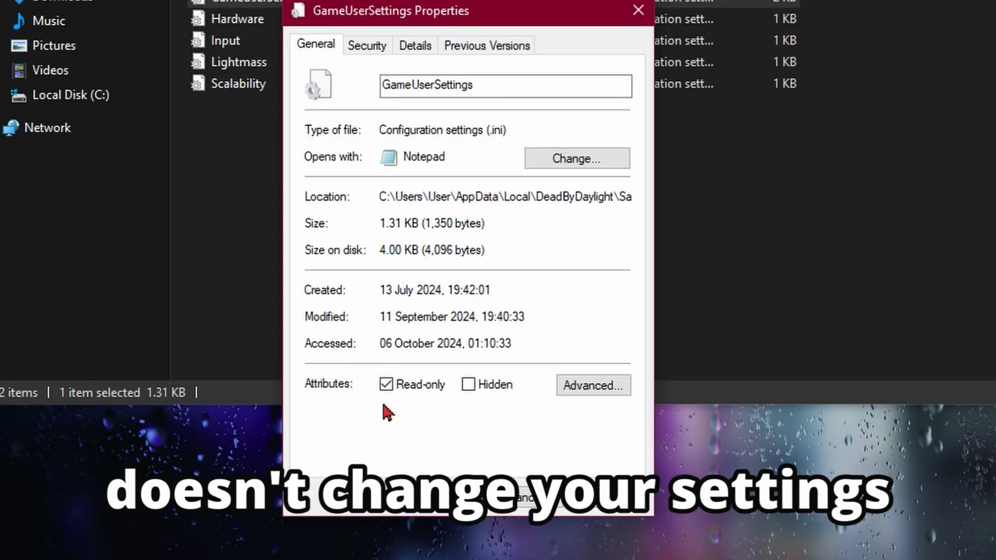
{"action": "left_click", "coordinate": [637, 10]}
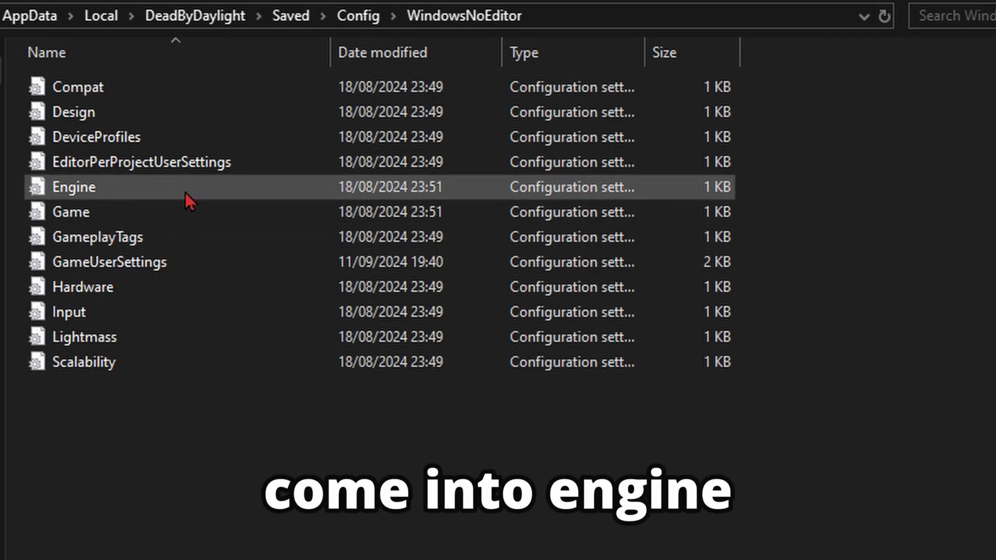
Step: Open Engine.ini in Notepad++ and paste the GarbageCollectionSettings block with AntiAliasing=0
{"action": "right_click", "coordinate": [73, 187]}
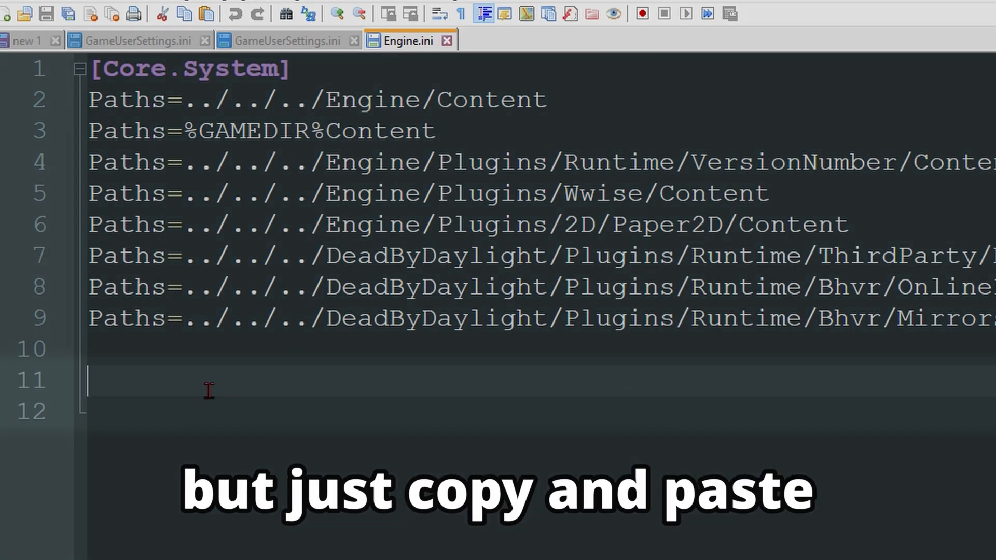
{"action": "key", "text": "ctrl+v"}
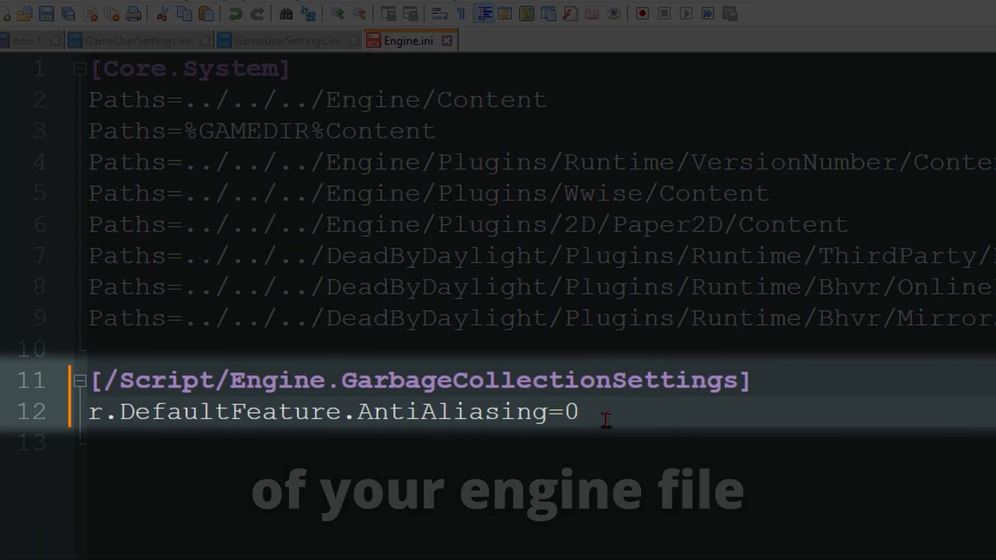